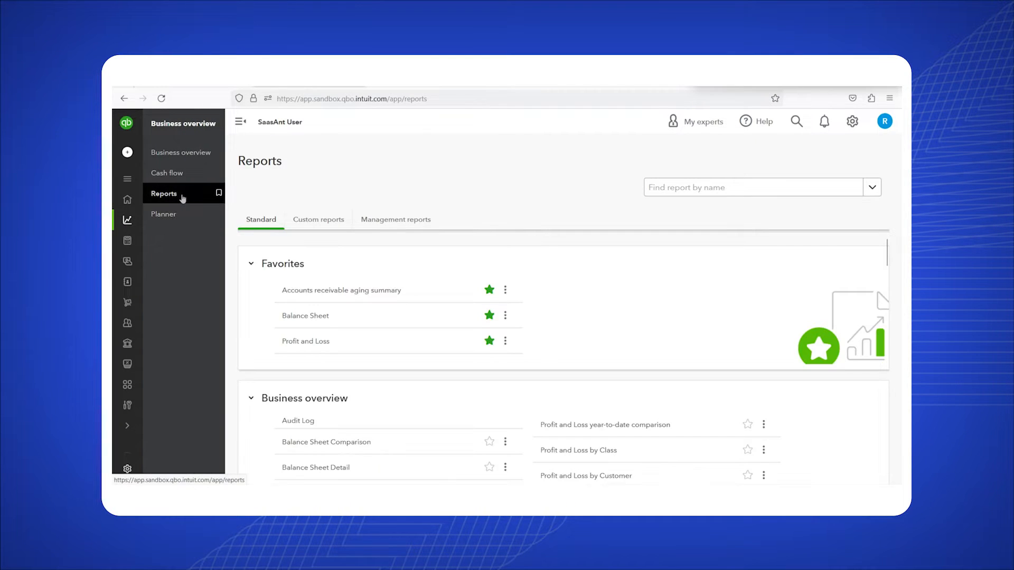
mouse_move(305, 343)
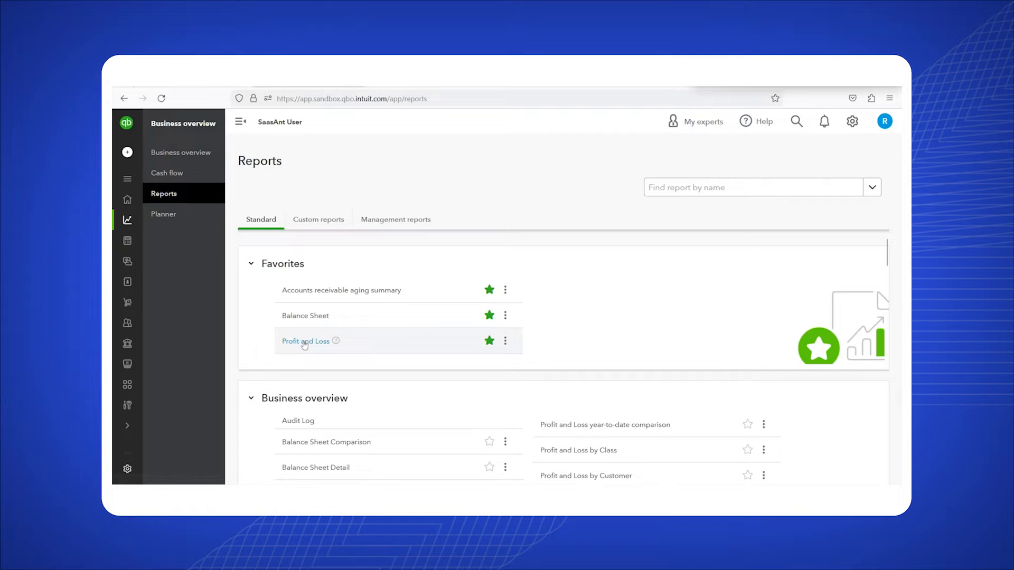
Run the year-to-date Profit and Loss on a cash basis, showing $5,526.77 total income.
click(305, 341)
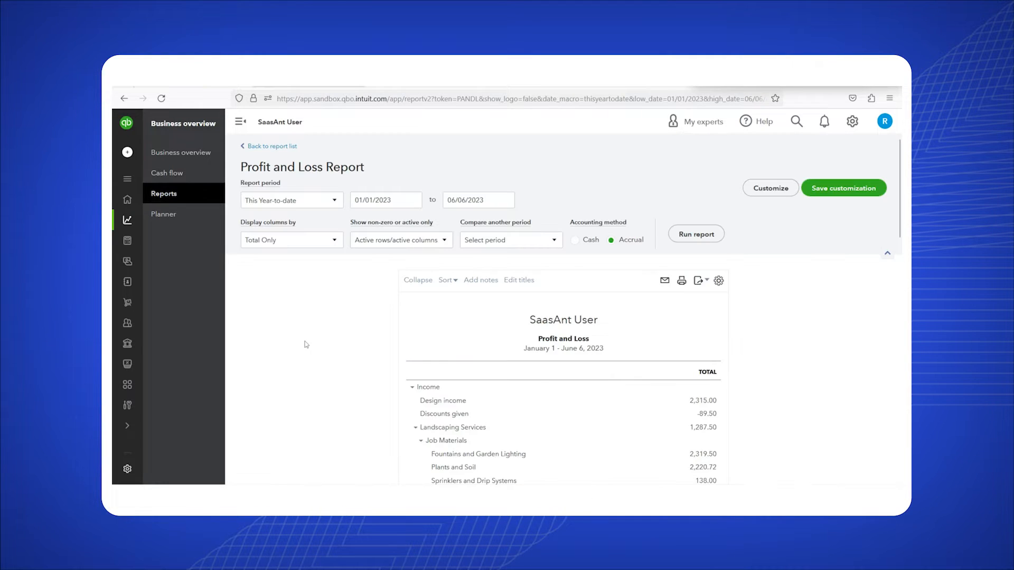
mouse_move(462, 209)
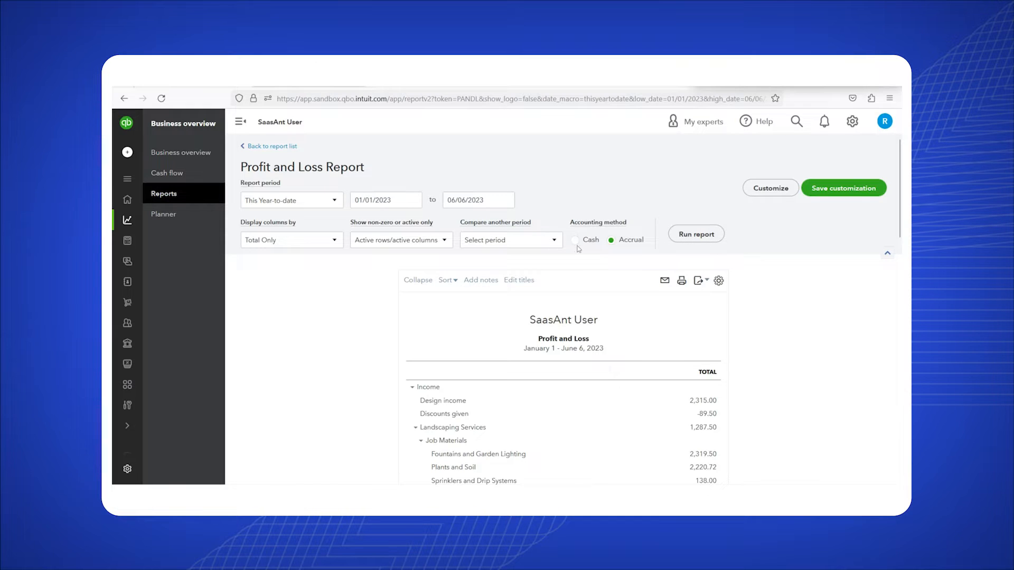
click(576, 240)
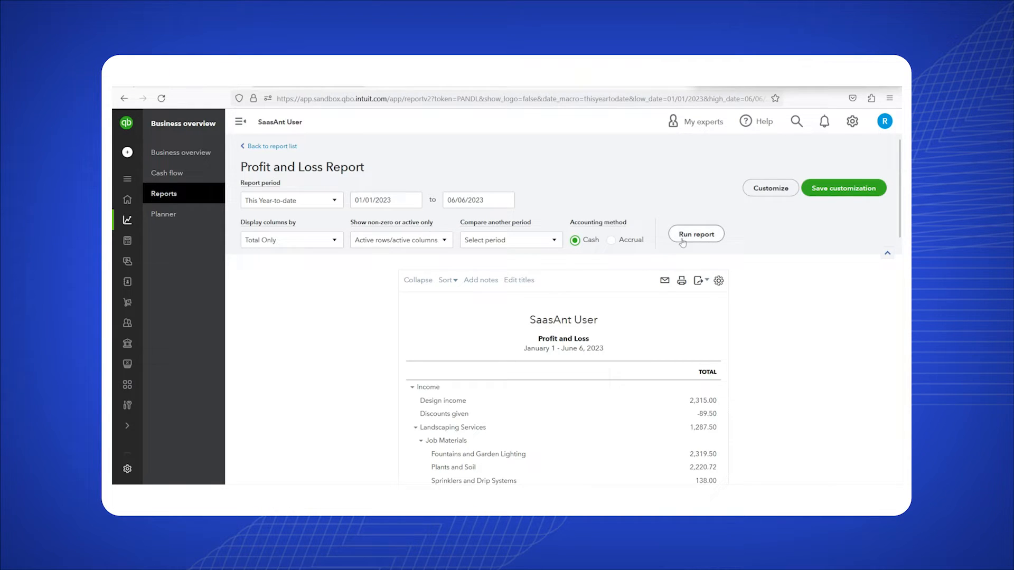
click(696, 234)
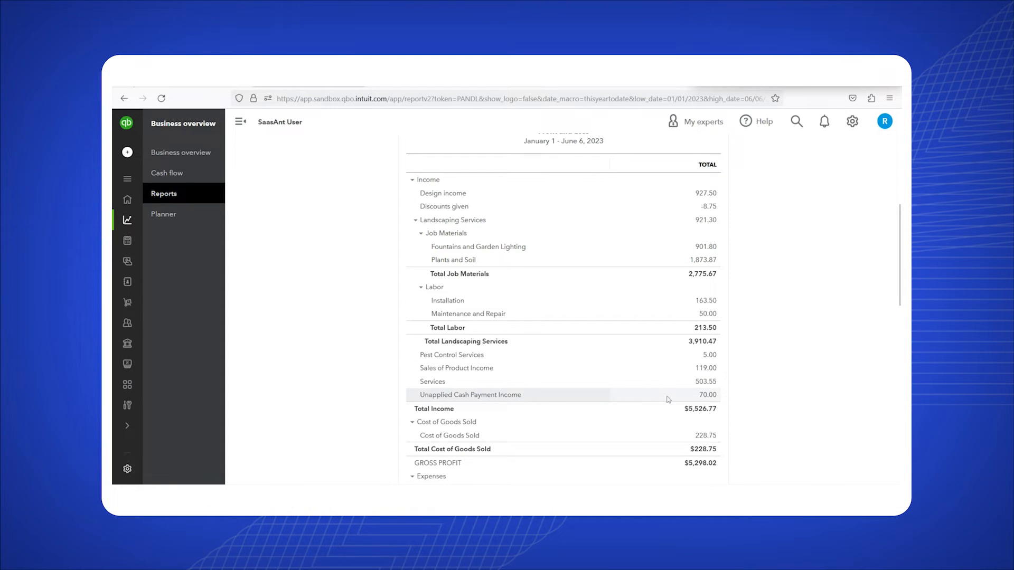
click(707, 395)
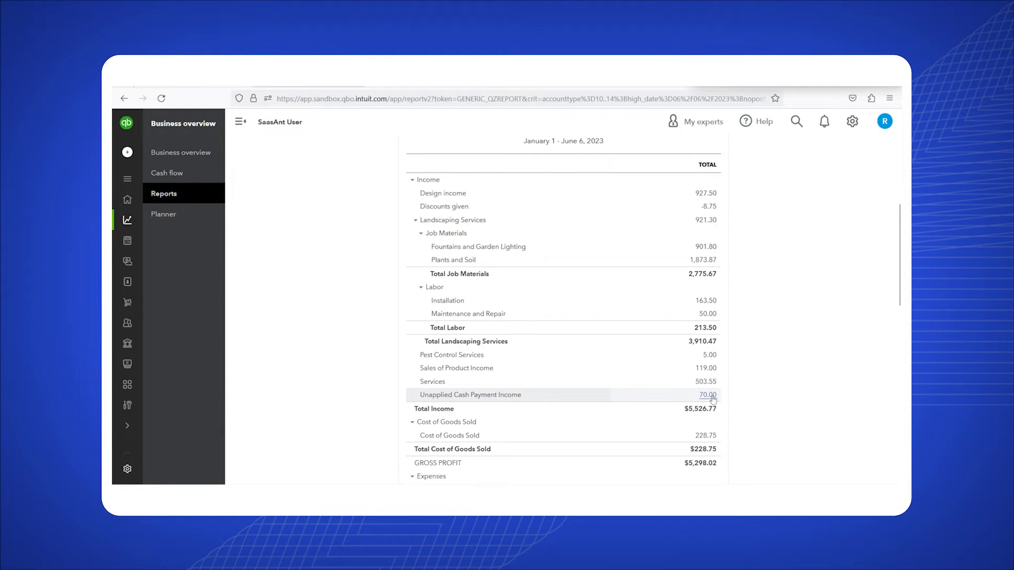
click(708, 395)
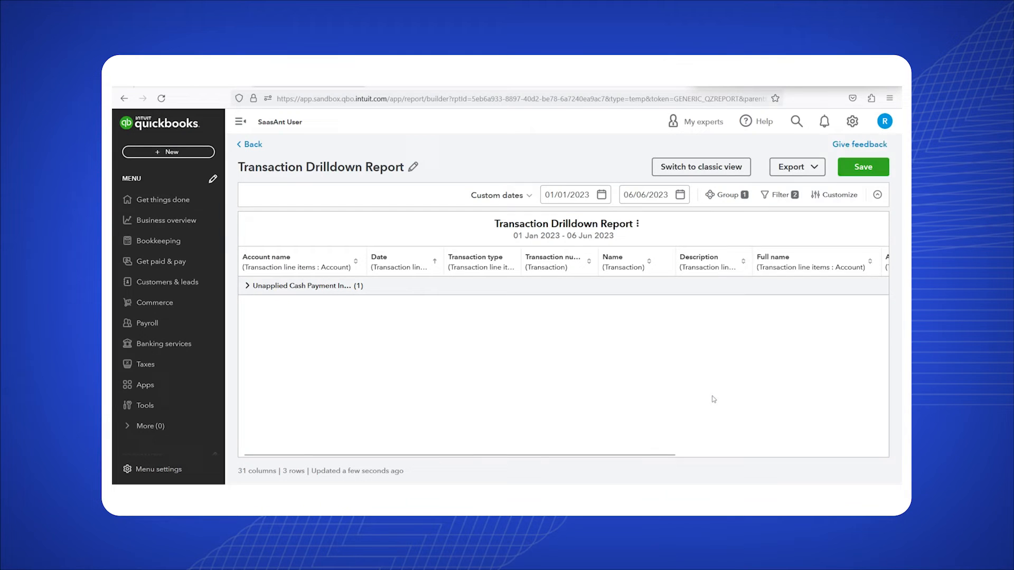
click(247, 286)
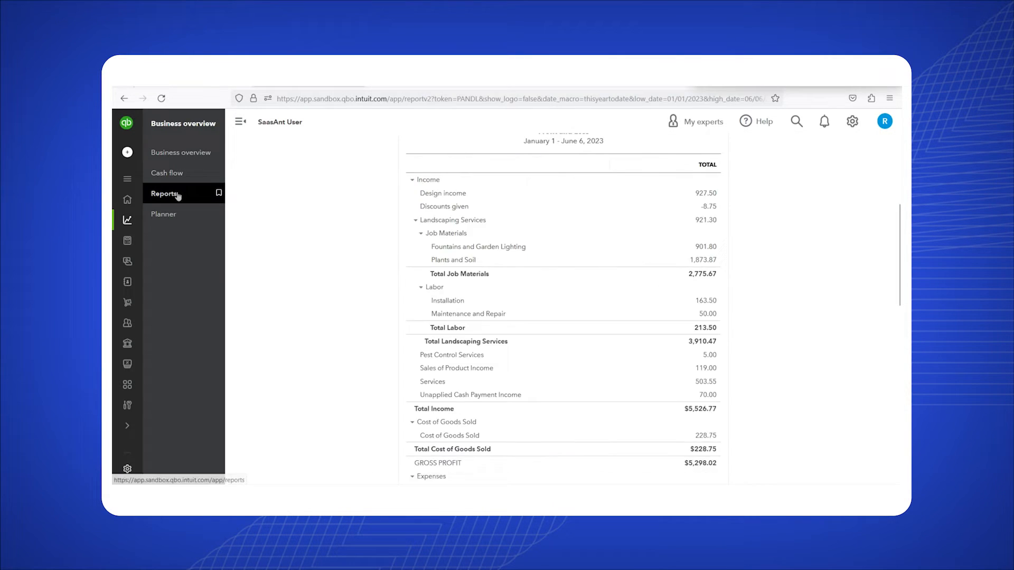
Find Saasant user's $70 invoice 1049 and its -$70.00 payment in Open Invoices, and open the invoice.
click(164, 193)
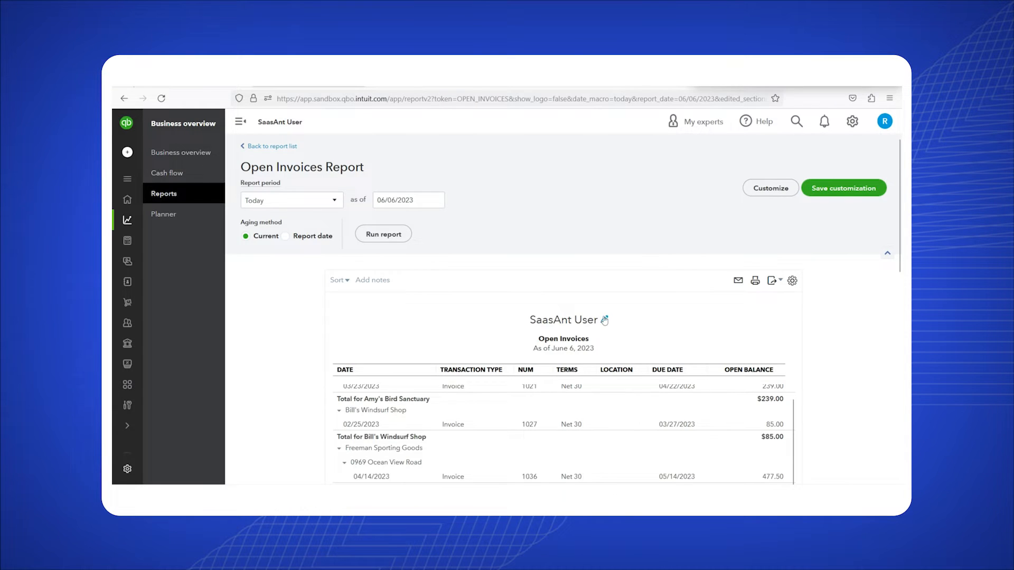
scroll(down, 3)
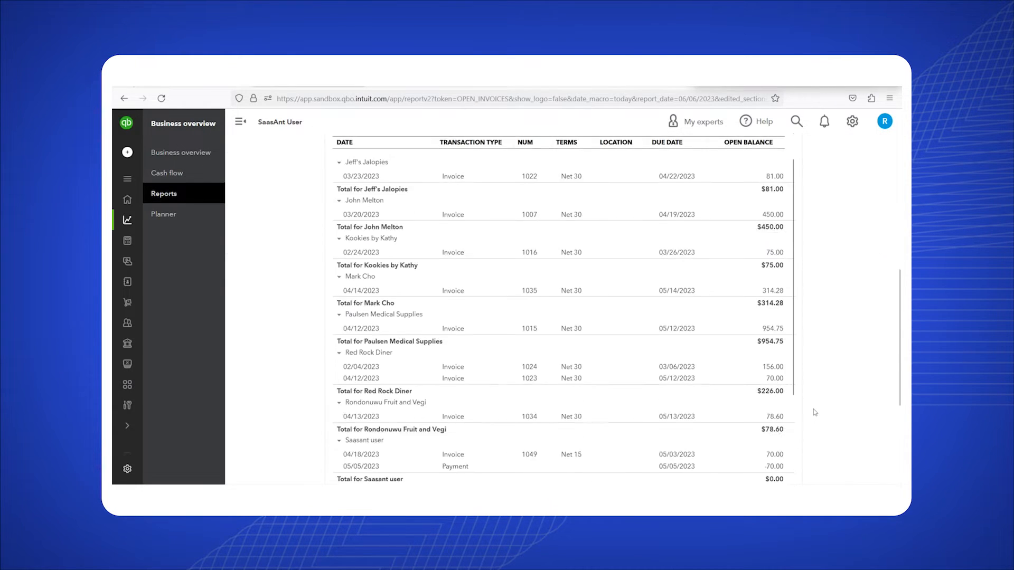
scroll(down, 3)
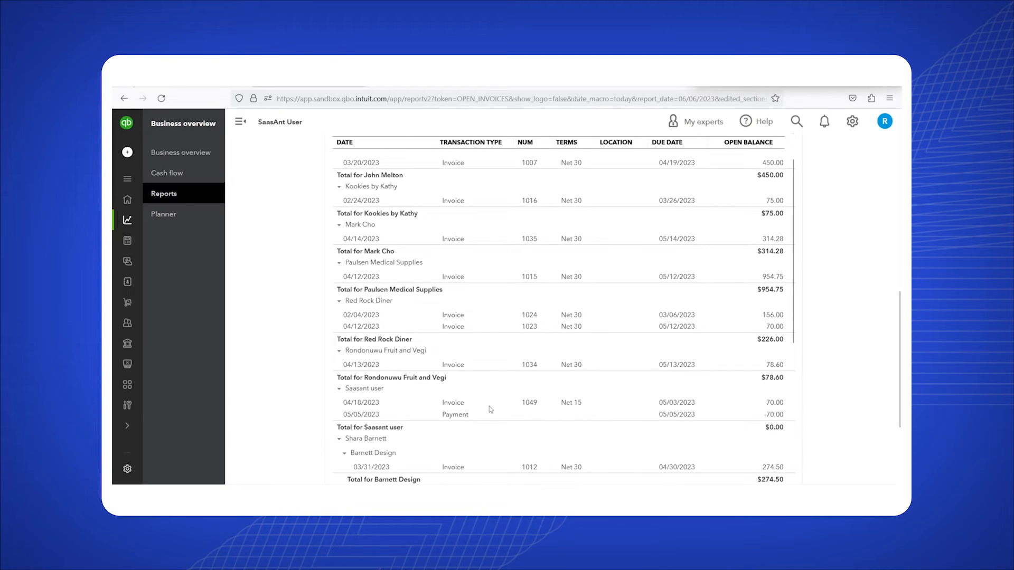
click(529, 402)
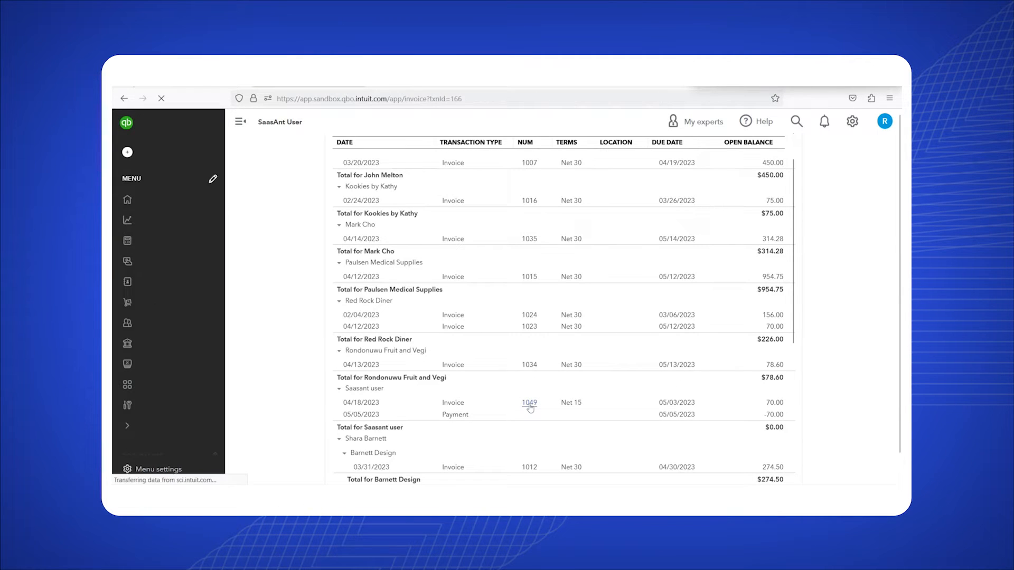
Check invoice #1049's line of one hour at $70 and its $70.00 balance due.
click(528, 402)
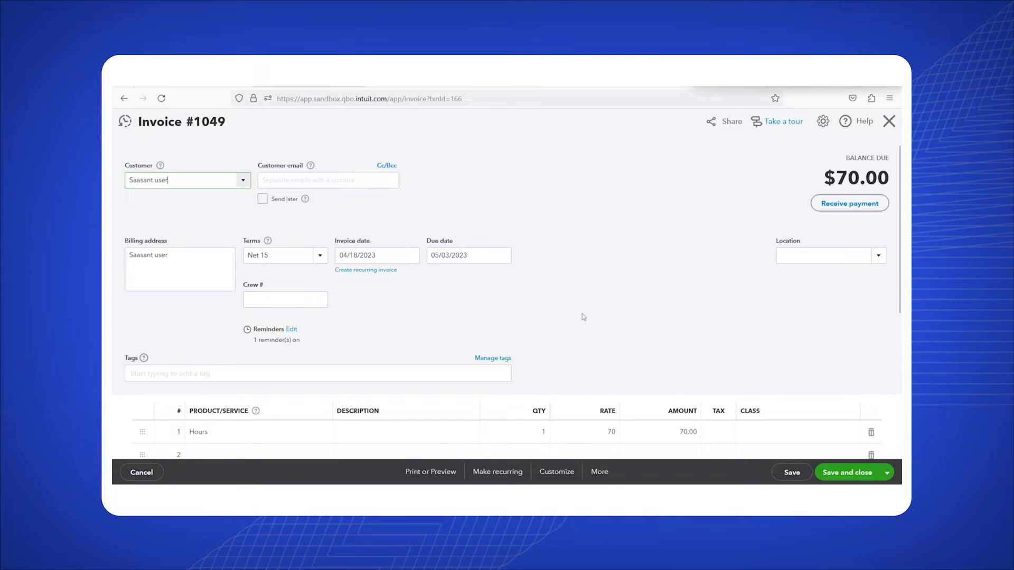
scroll(down, 3)
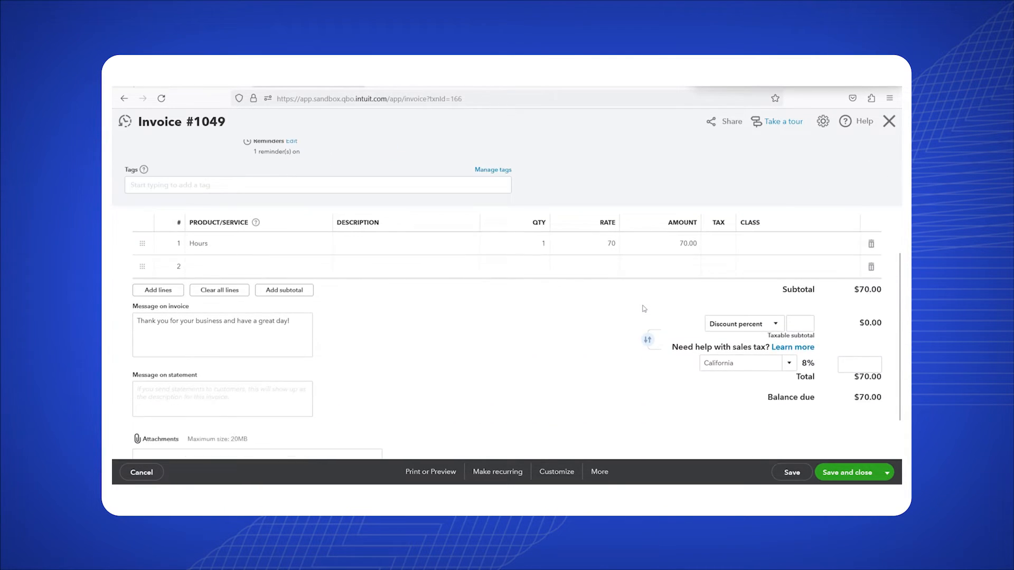
scroll(down, 3)
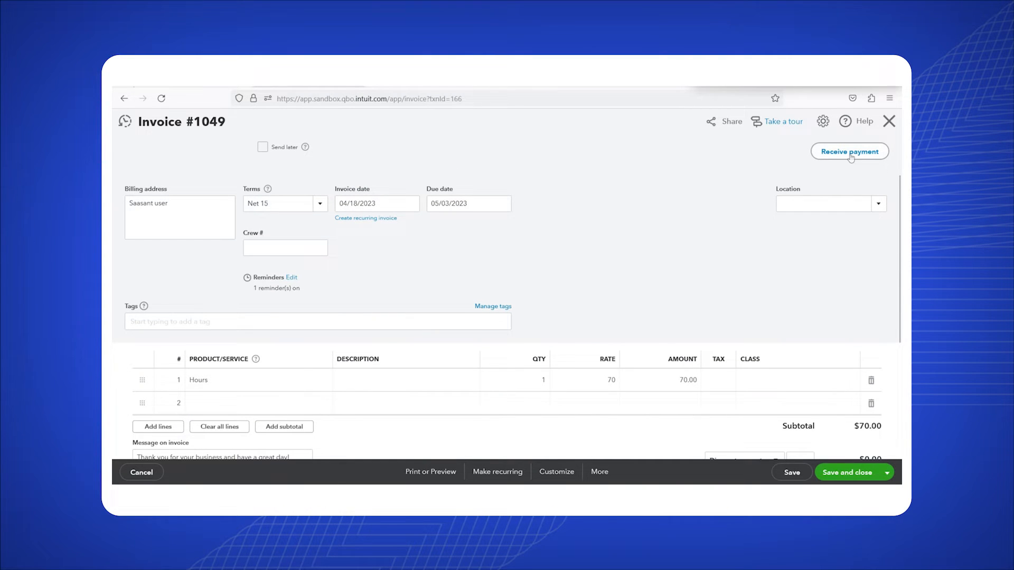
Receive payment on invoice 1049 using the $70.00 unapplied payment credit.
click(849, 151)
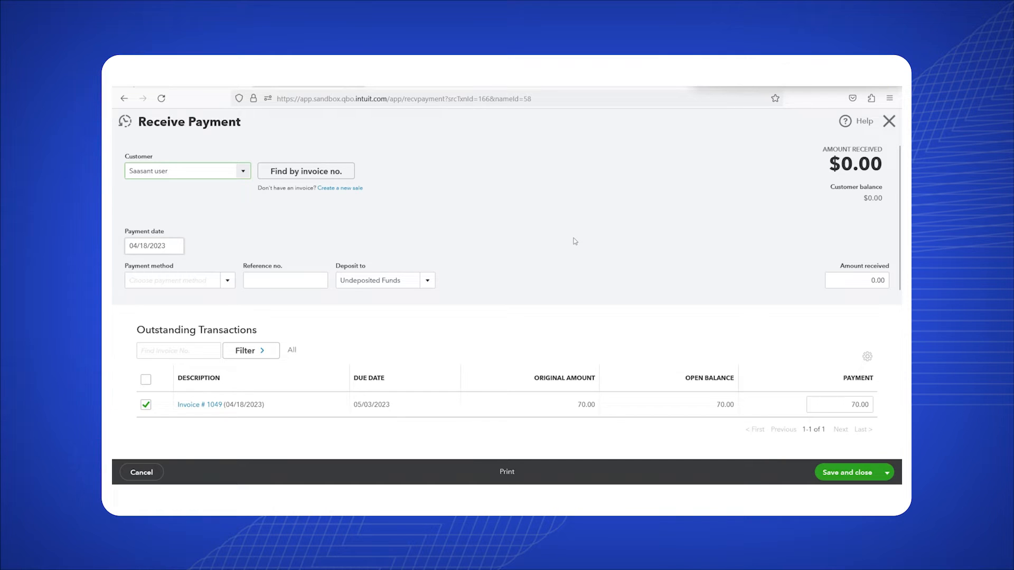
scroll(down, 3)
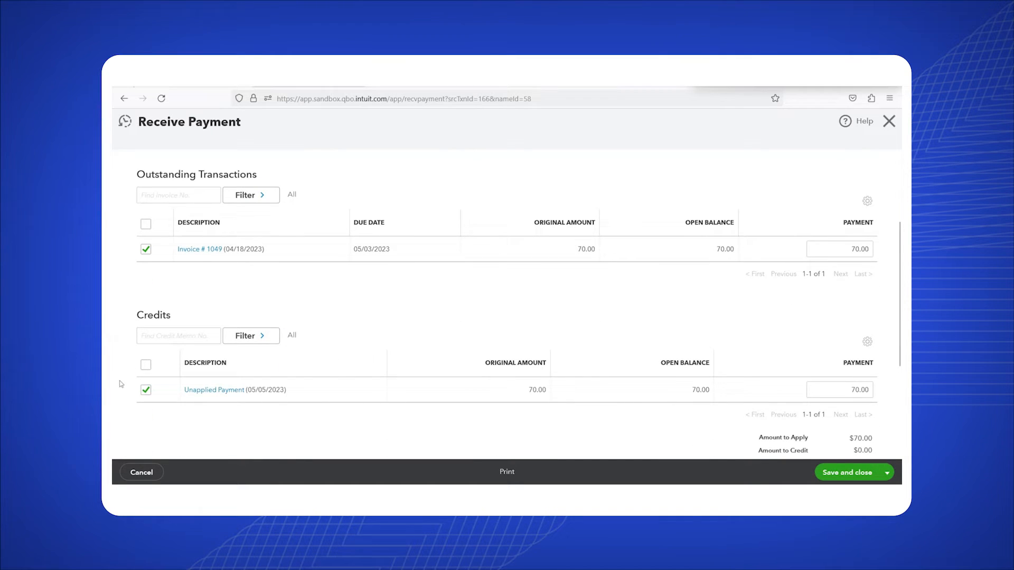
click(146, 390)
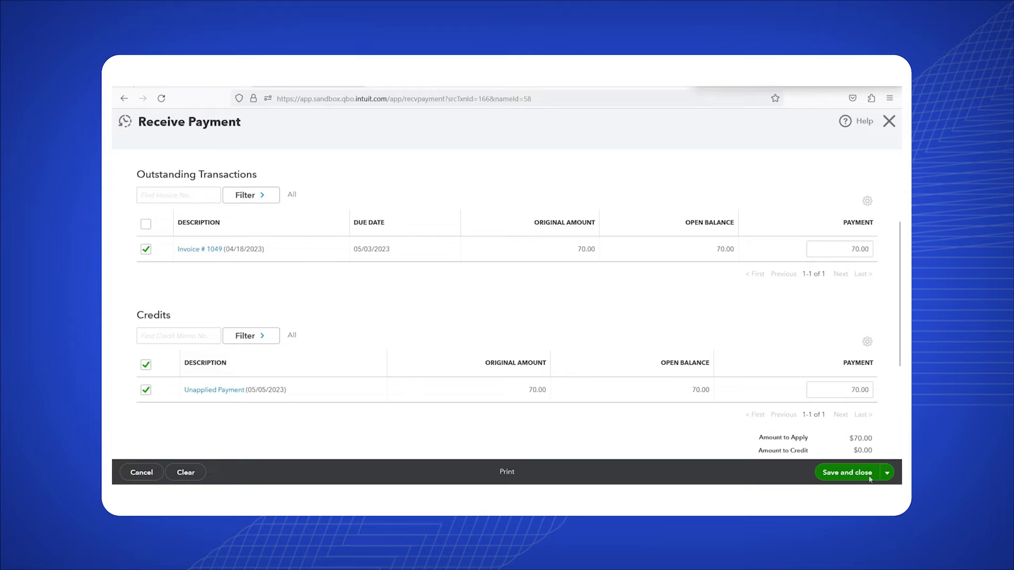
mouse_move(869, 481)
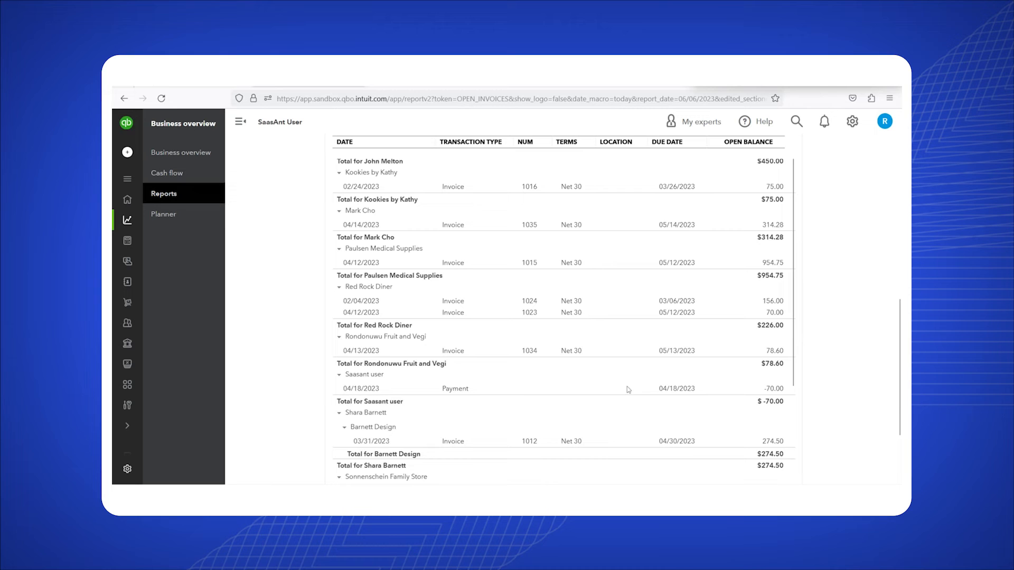
mouse_move(646, 392)
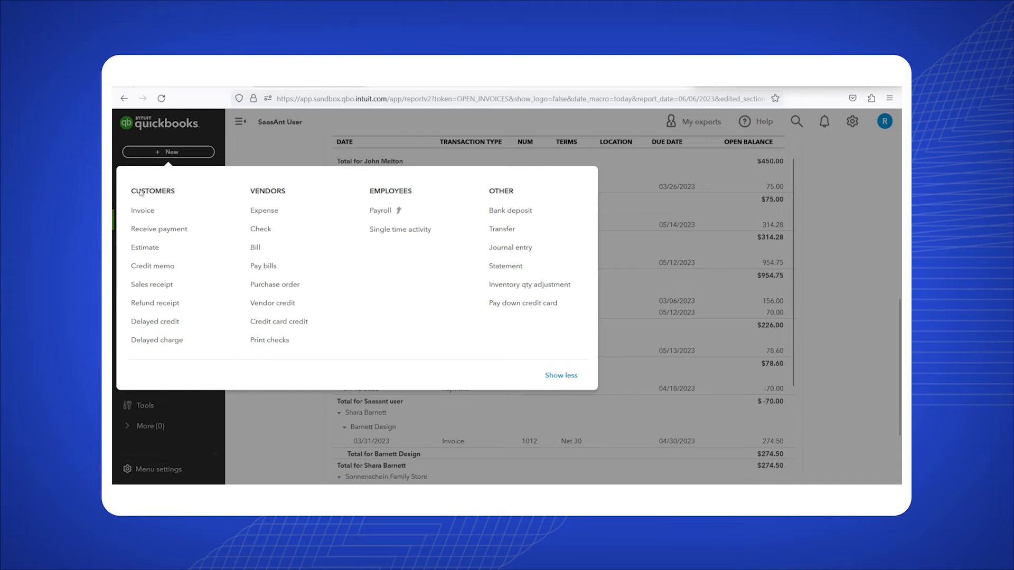
Open a blank customer invoice form from + New.
click(143, 210)
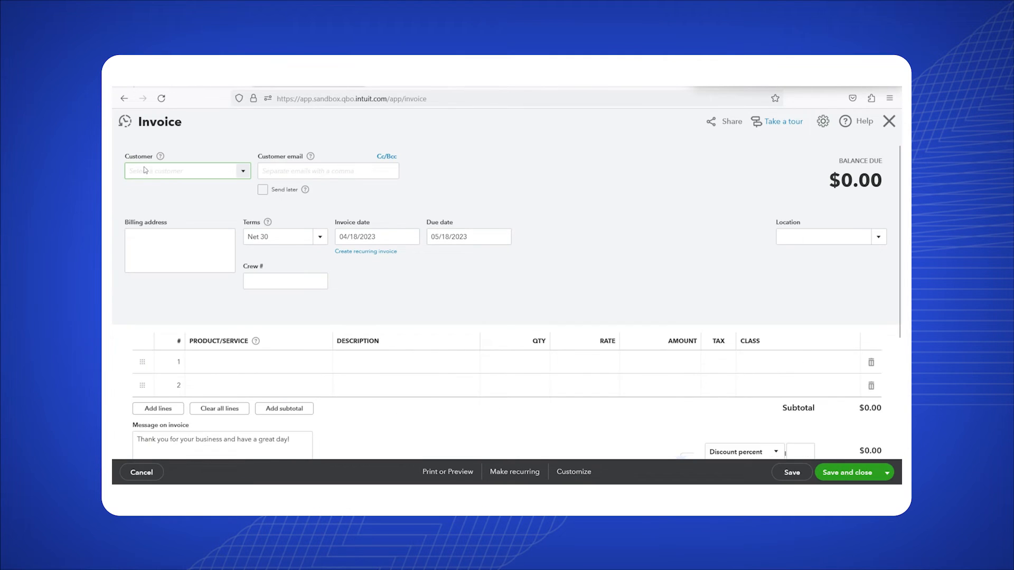
Save invoice 1051 for Saasant user with one $70.00 Custom Design line.
text(Saasant user)
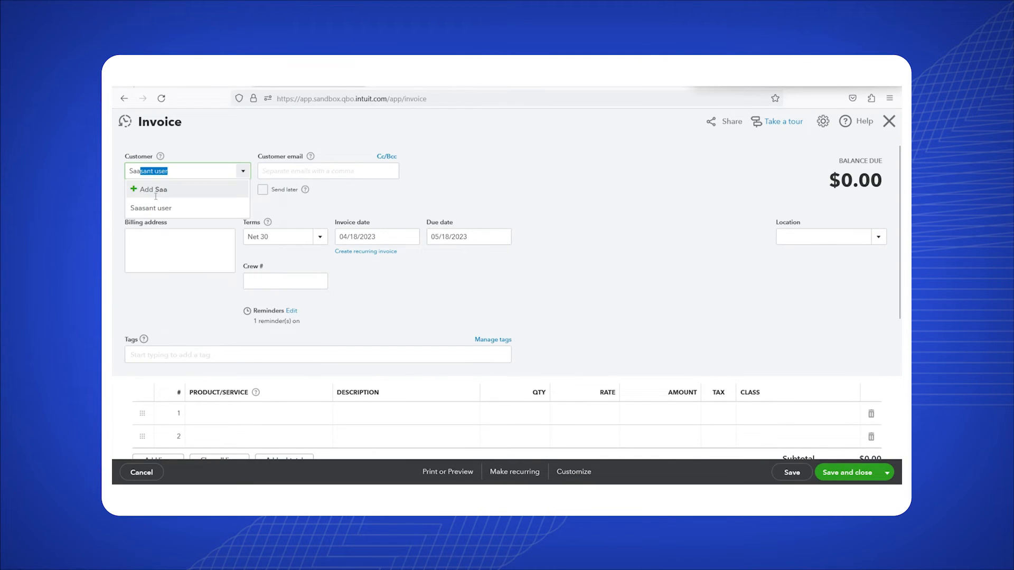
scroll(down, 3)
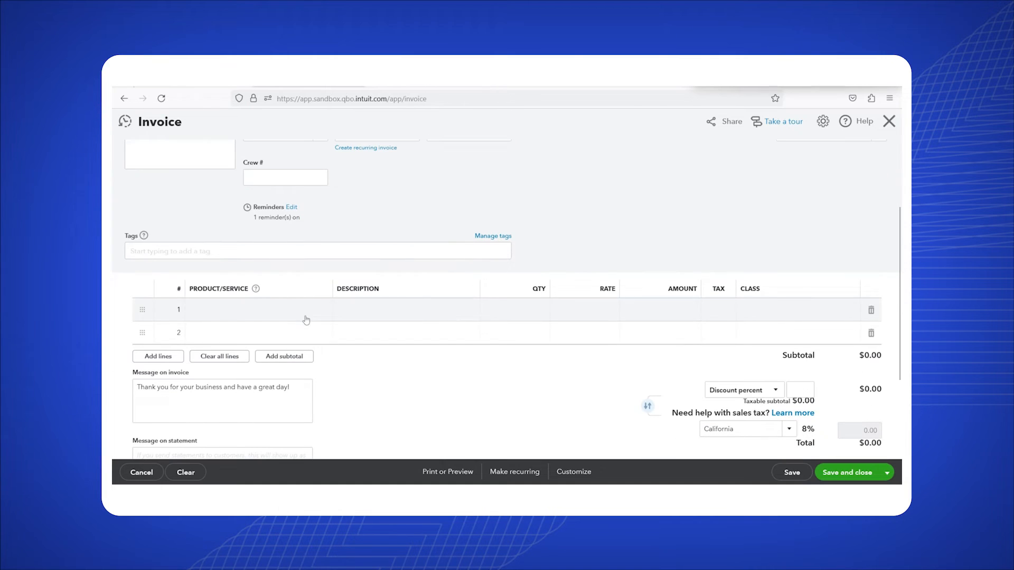
click(255, 309)
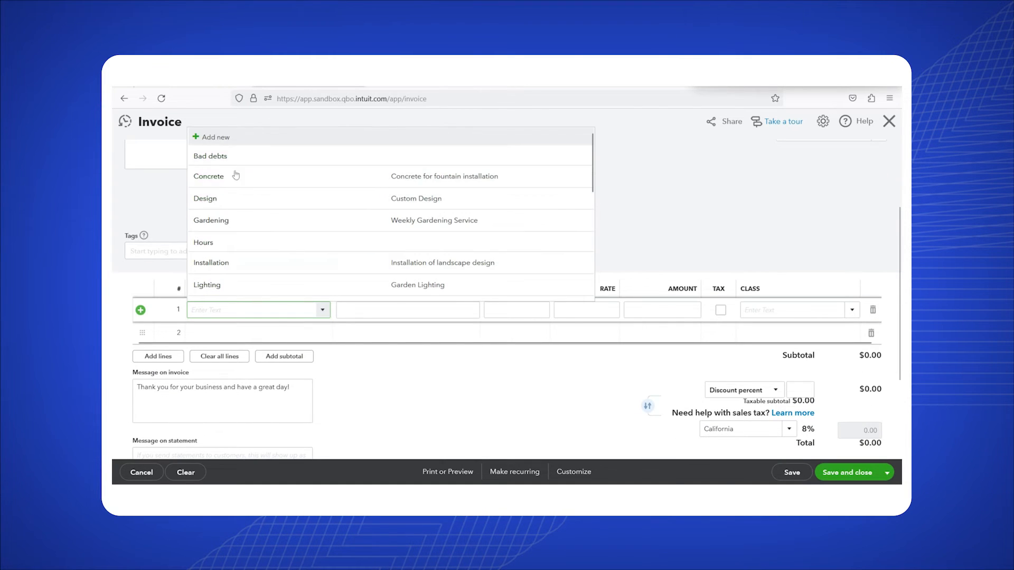
click(205, 199)
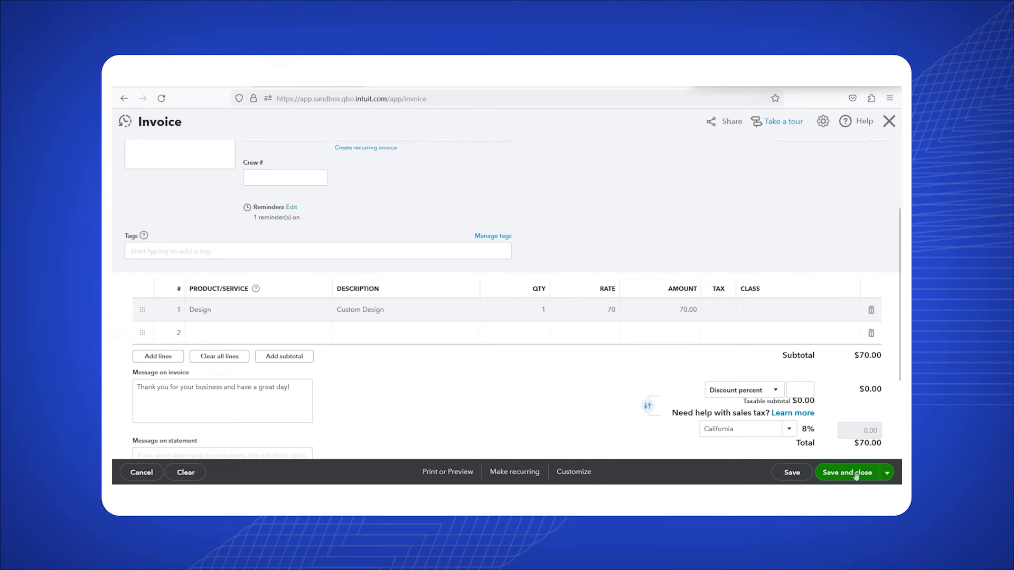
click(847, 472)
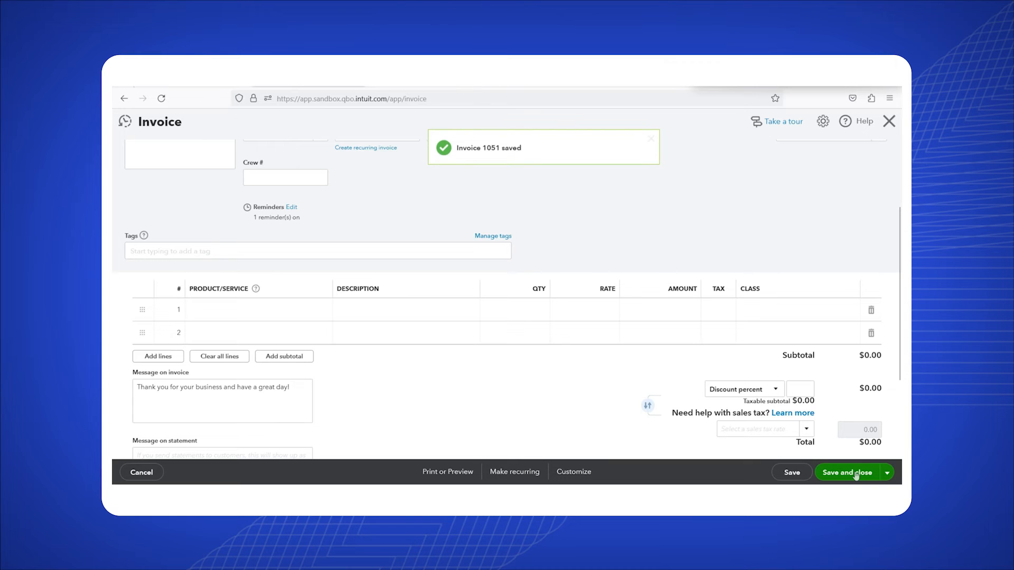
click(848, 472)
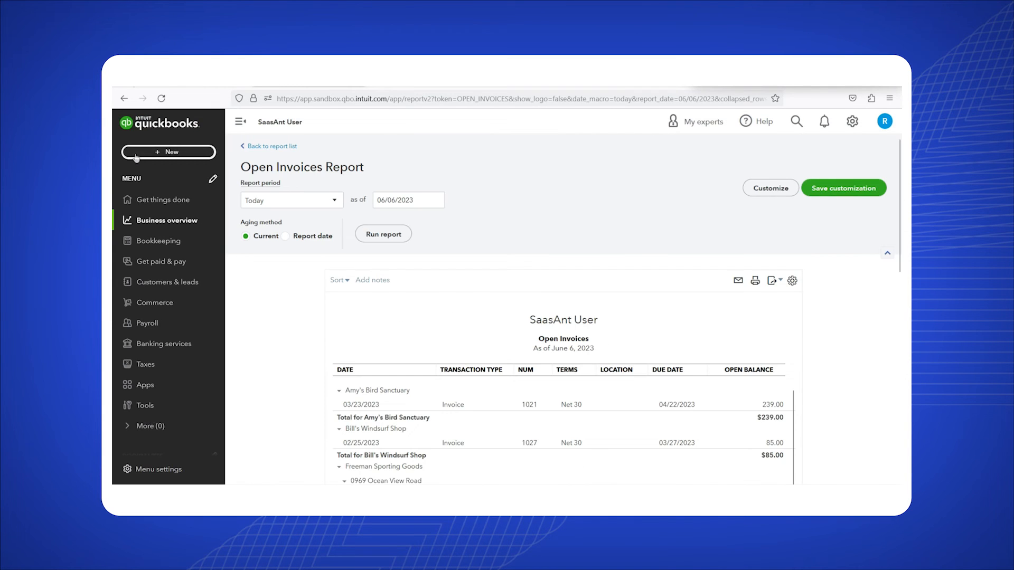
Record a Saasant user payment applying the $70.00 unapplied credit to invoice 1051.
click(168, 152)
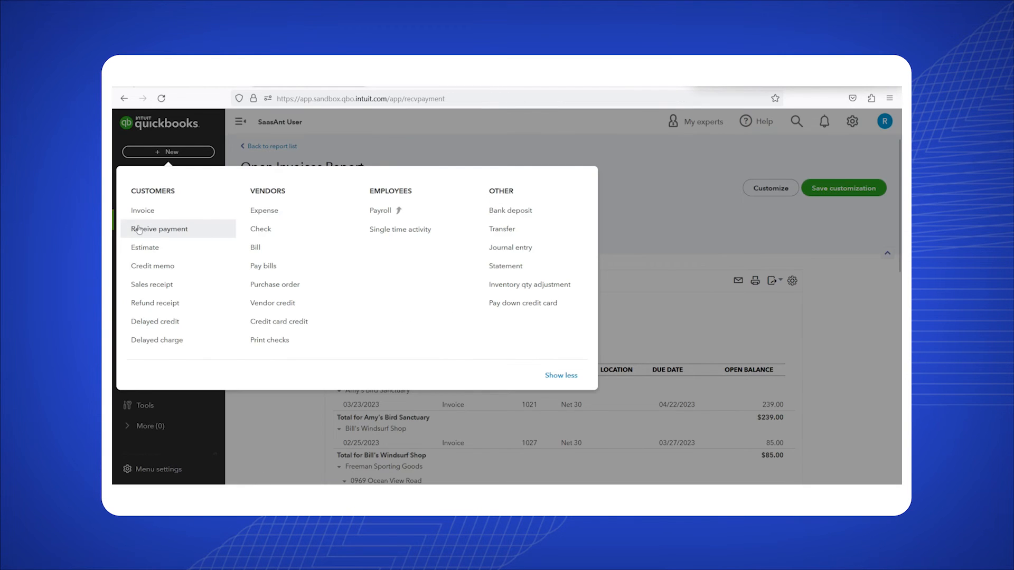
click(159, 228)
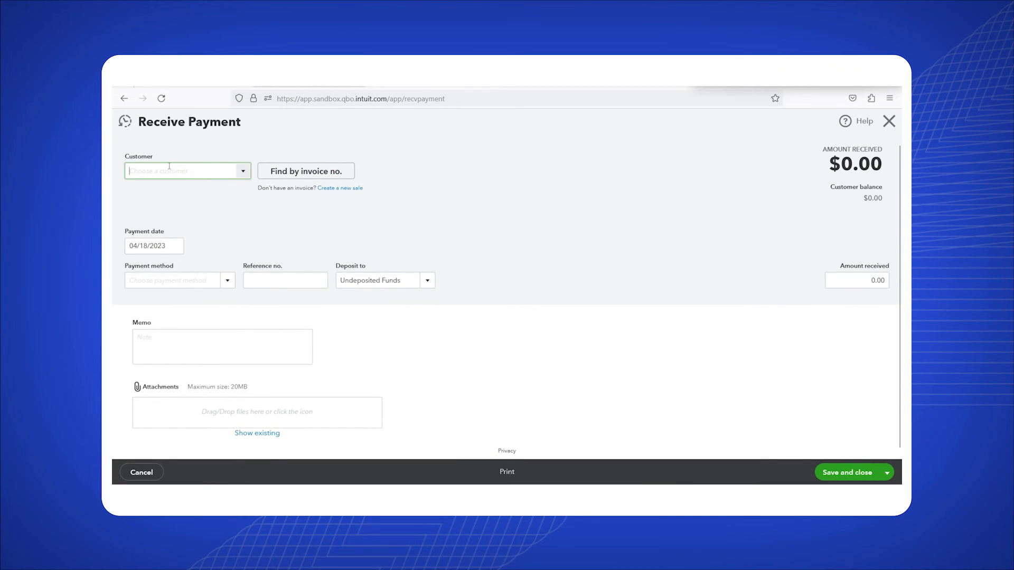
text(Sa)
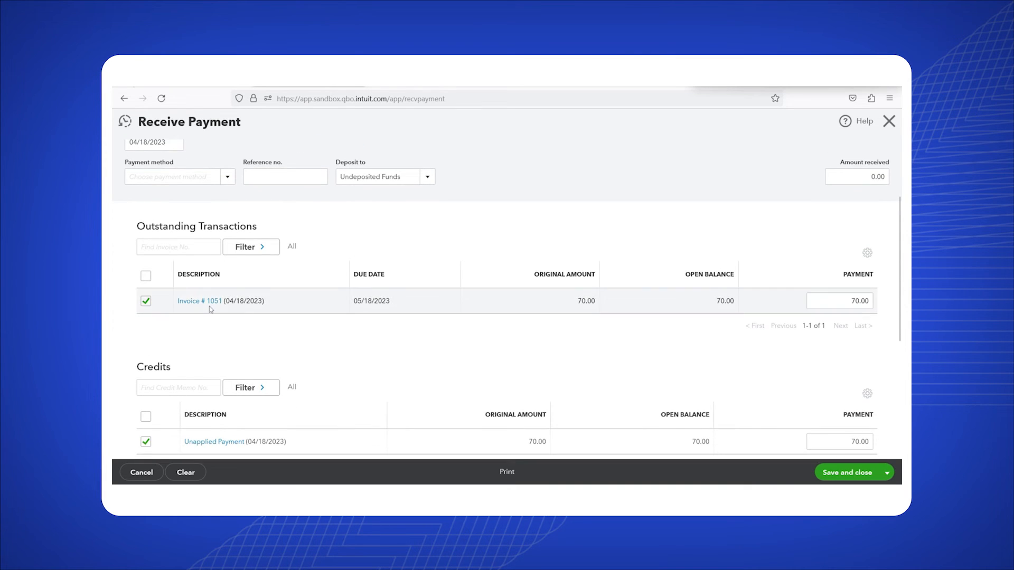
scroll(down, 3)
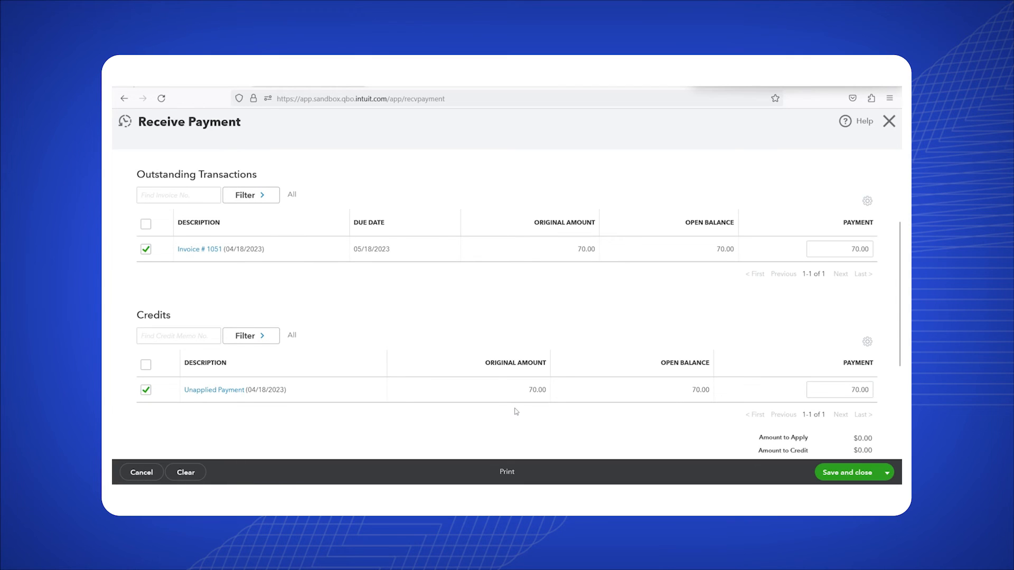
mouse_move(714, 433)
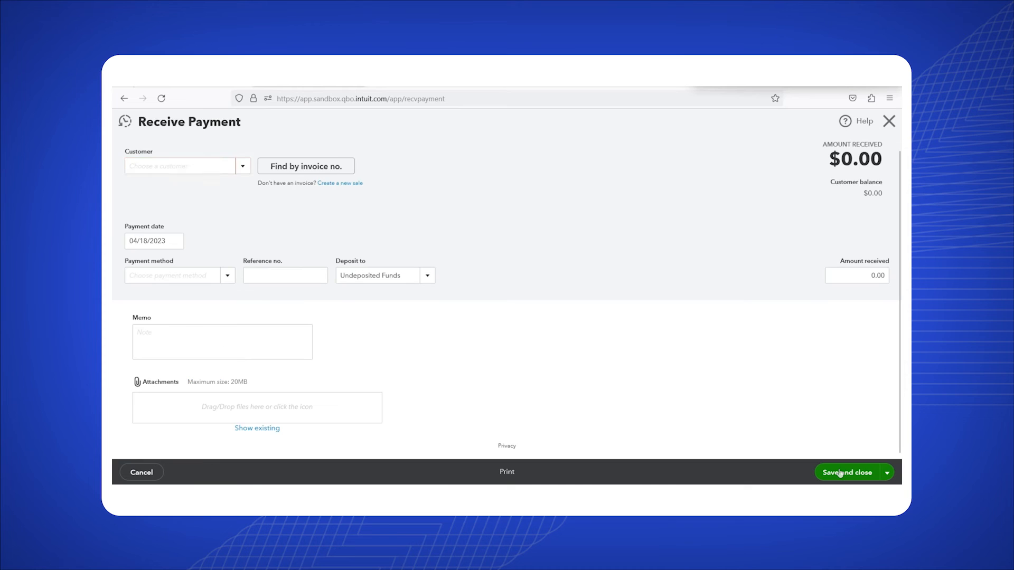
click(847, 472)
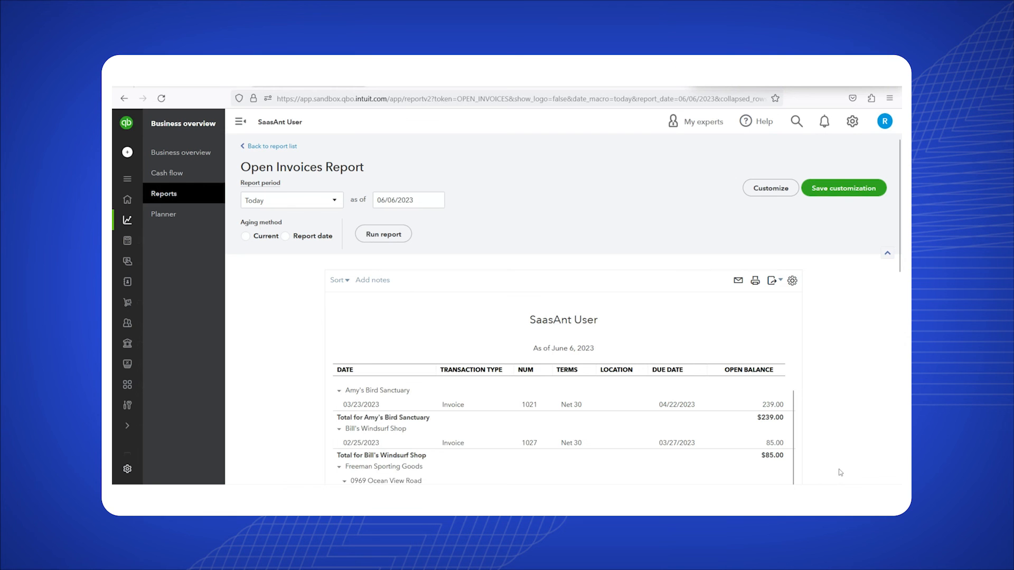
click(244, 236)
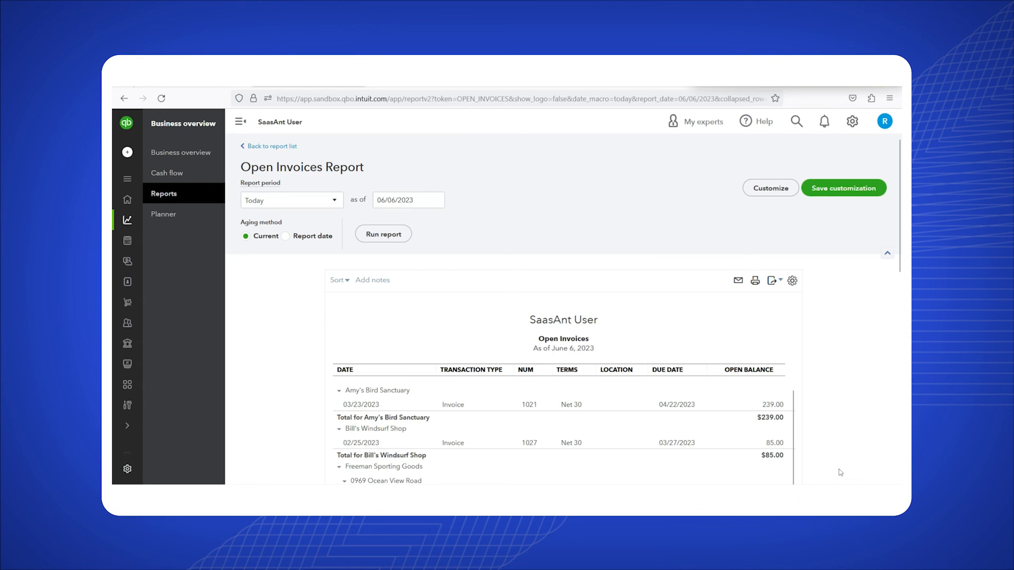